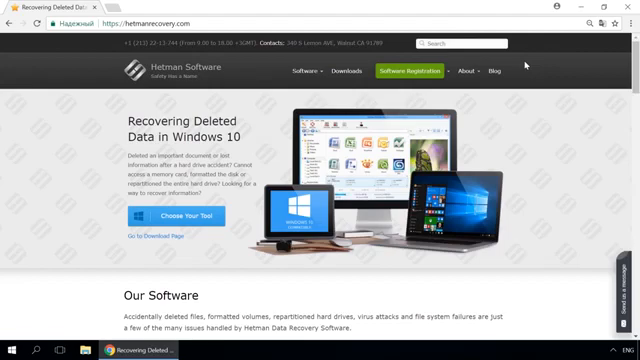
# Step: Go to the Hetman Partition Recovery product page from the Software menu
pyautogui.click(297, 71)
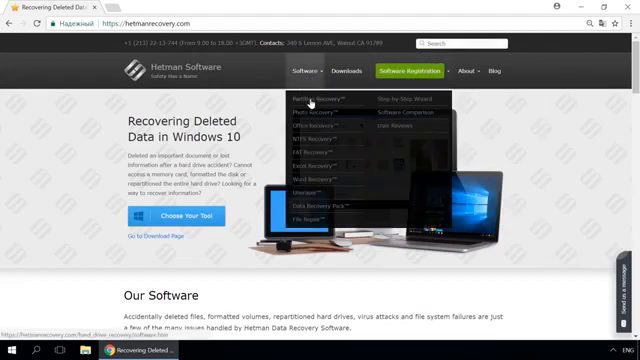
pyautogui.click(313, 96)
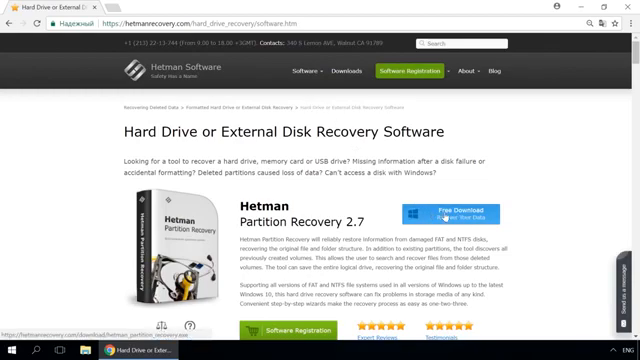
pyautogui.moveTo(527, 206)
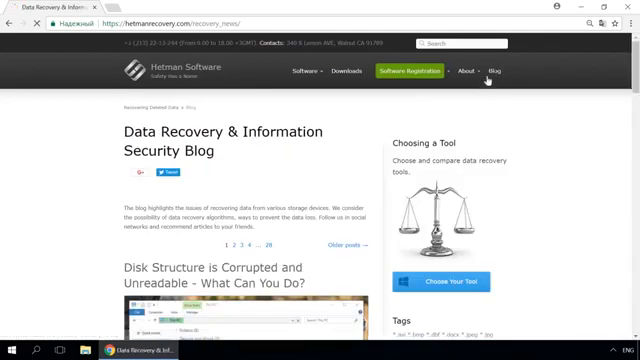
# Step: Scroll through the blog article's Control Panel storage space instructions
pyautogui.scroll(-3)
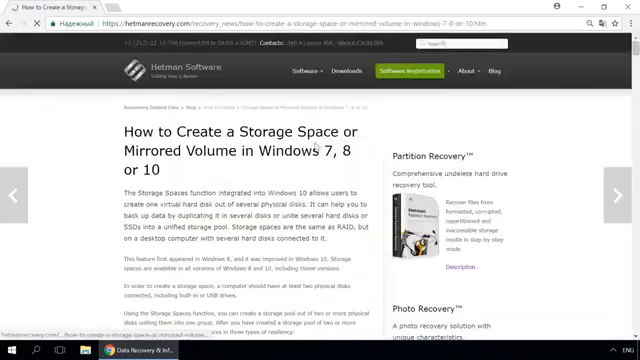
pyautogui.scroll(-3)
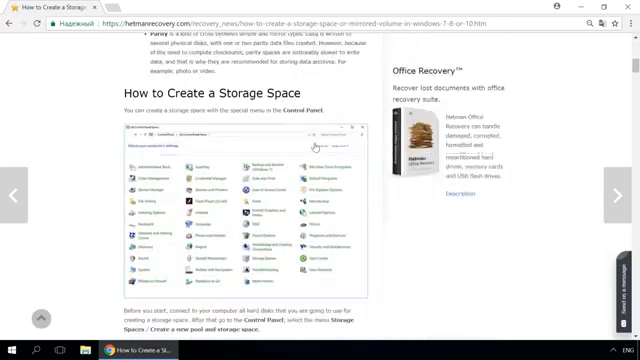
pyautogui.scroll(-3)
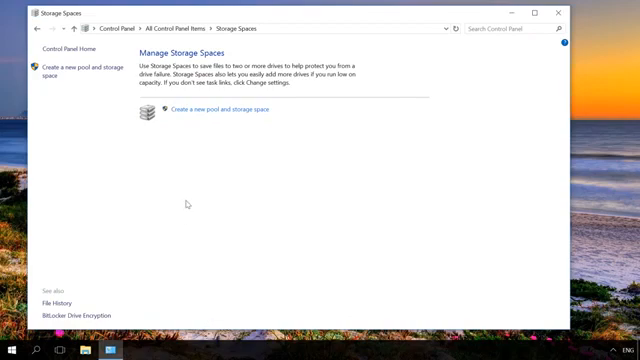
pyautogui.moveTo(200, 111)
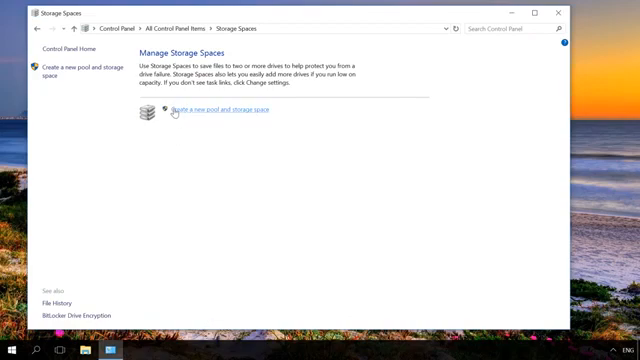
# Step: Start a new pool, show formatted drives, and select Disk 2 and Disk 3
pyautogui.click(192, 111)
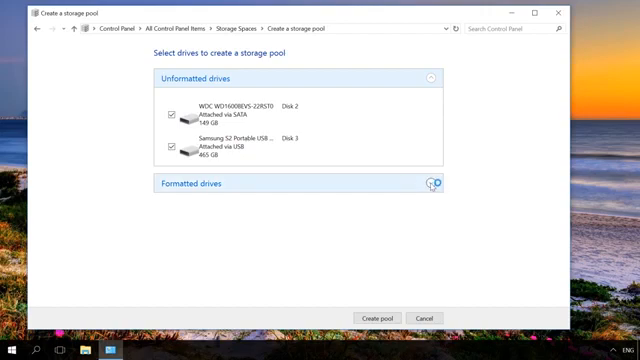
pyautogui.click(432, 183)
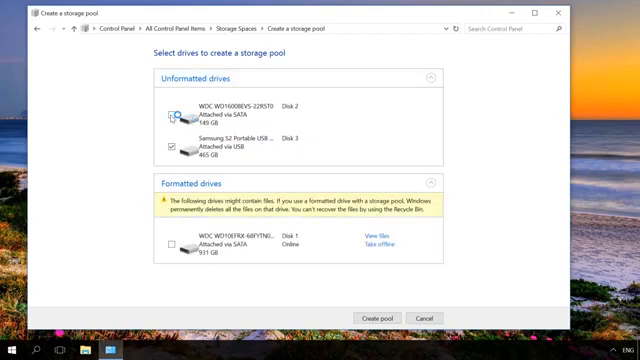
pyautogui.click(166, 112)
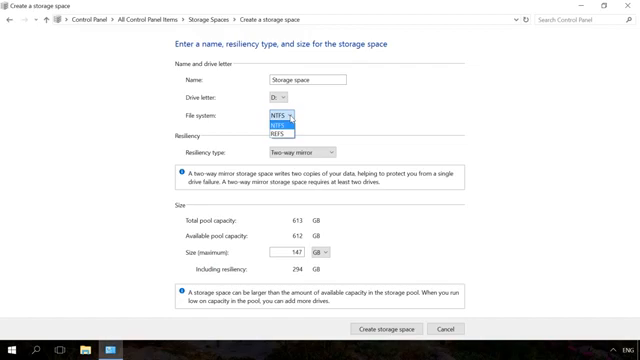
# Step: Keep NTFS as the storage space's file system
pyautogui.click(278, 121)
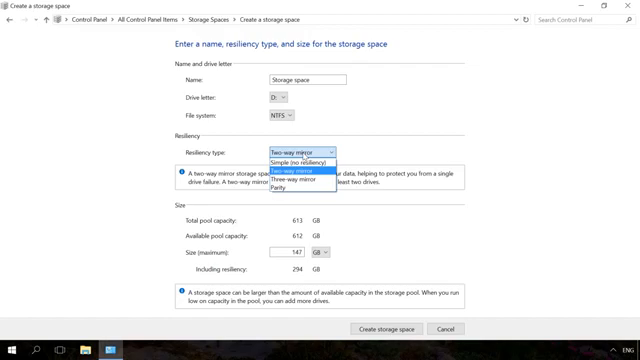
pyautogui.moveTo(300, 149)
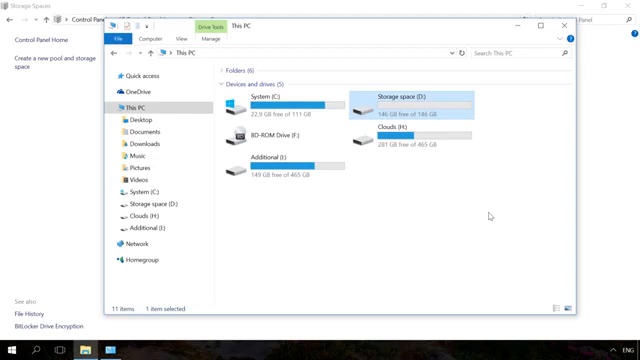
pyautogui.moveTo(472, 209)
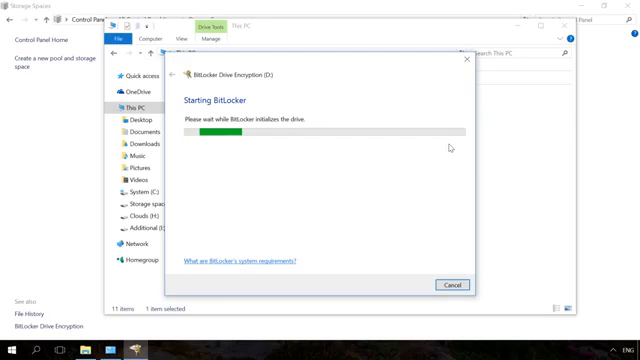
# Step: Advance the BitLocker wizard for Storage space (D:) until encryption starts
pyautogui.click(449, 285)
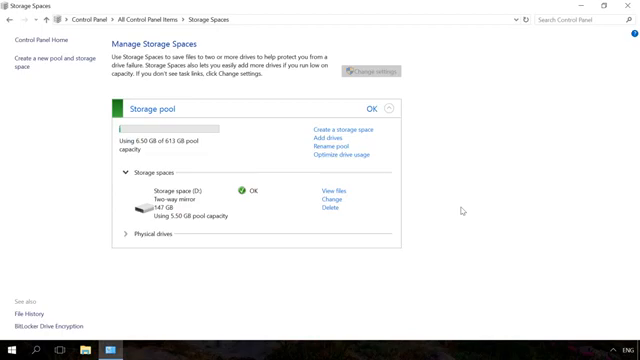
pyautogui.moveTo(330, 125)
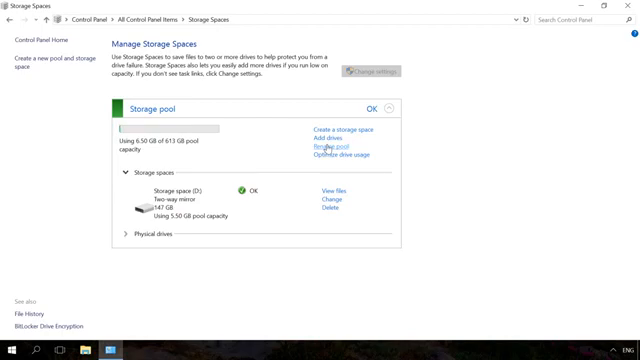
pyautogui.moveTo(326, 201)
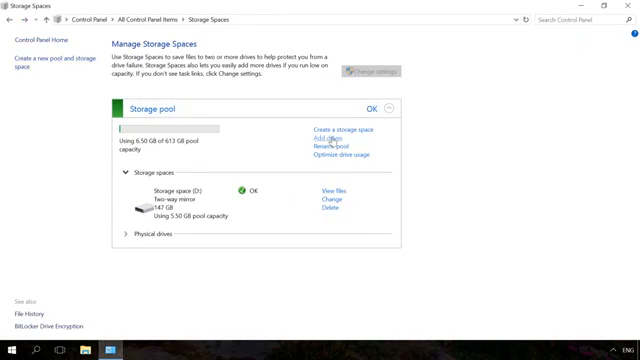
# Step: Review the pool's physical drives, the SATA WDC and USB Samsung
pyautogui.click(320, 138)
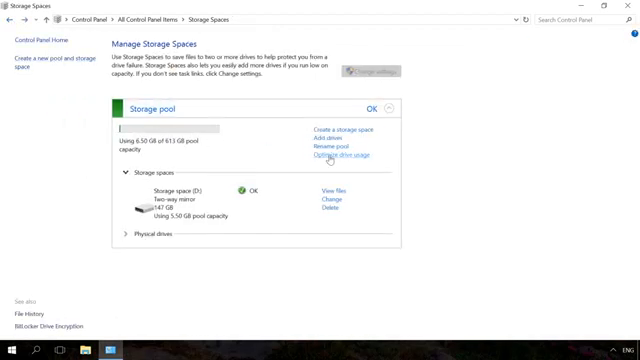
pyautogui.click(341, 153)
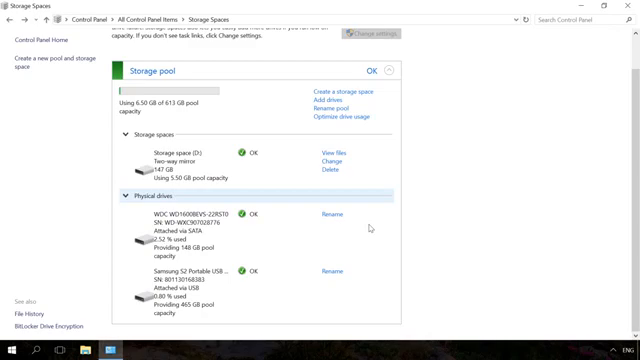
pyautogui.moveTo(331, 173)
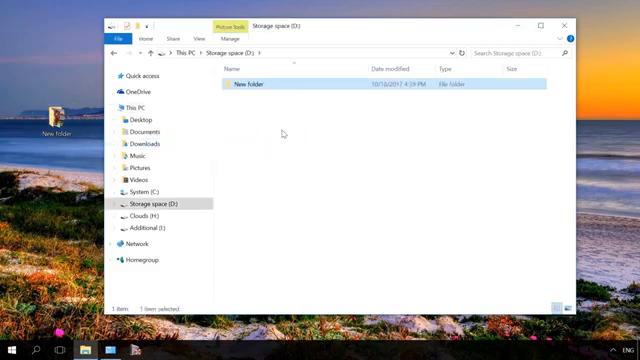
# Step: Open the New folder on Storage space (D:)
pyautogui.doubleClick(247, 84)
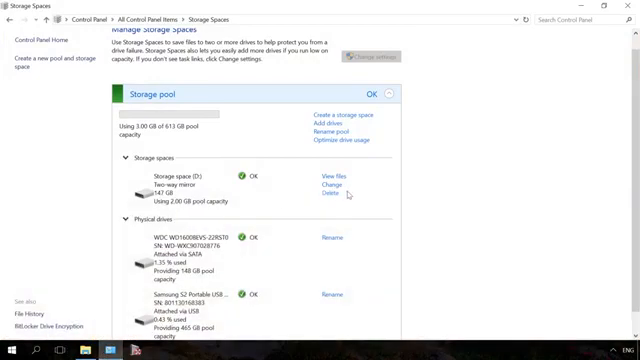
# Step: Delete the mirrored Storage space (D:)
pyautogui.click(315, 186)
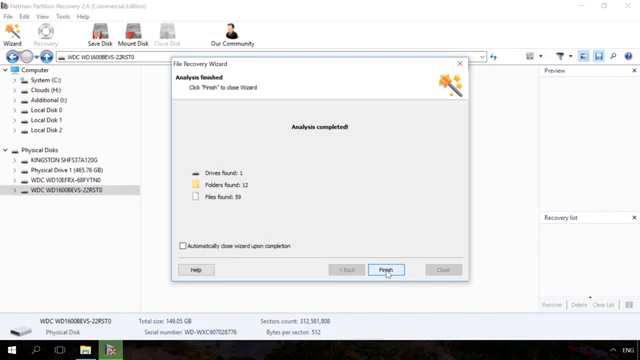
# Step: Finish the WDC disk analysis and close the 59-file summary
pyautogui.click(394, 269)
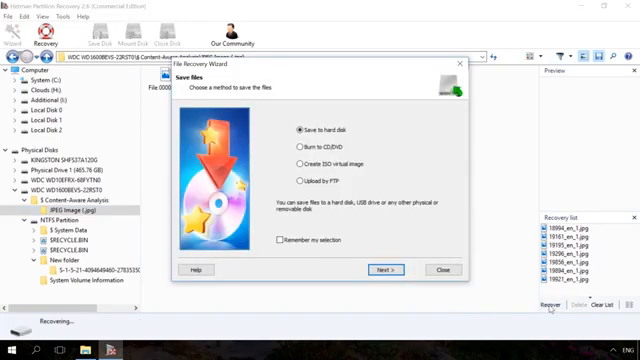
# Step: Save the recovered JPEGs to hard disk in a Desktop\recs folder
pyautogui.click(375, 269)
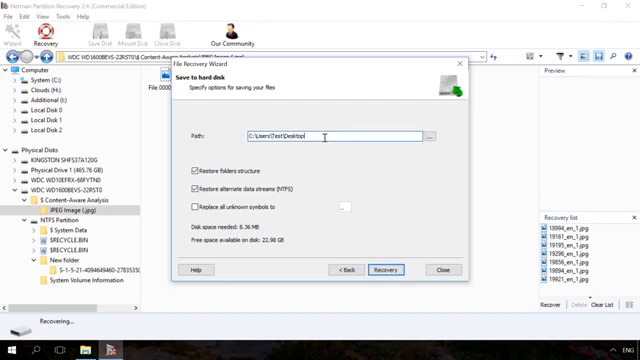
pyautogui.write('\\recs')
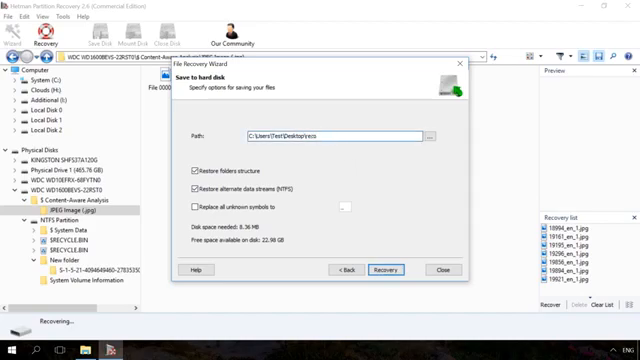
pyautogui.click(384, 270)
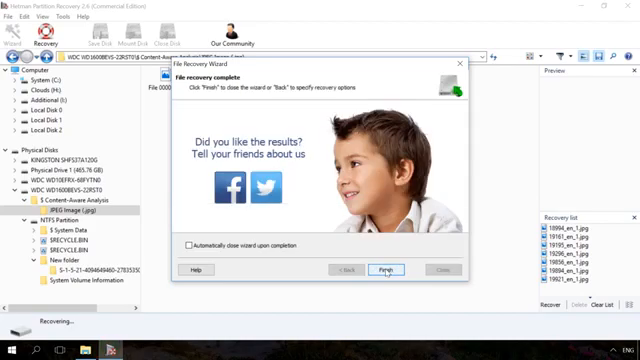
pyautogui.click(386, 270)
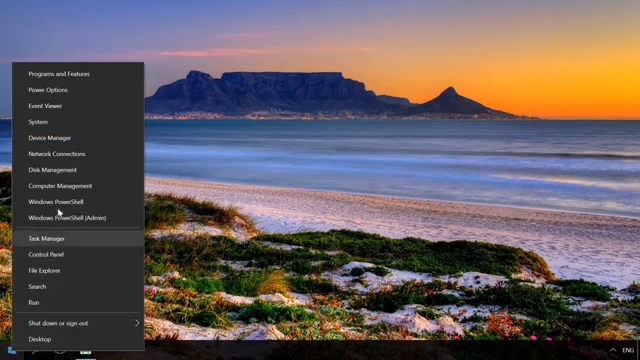
# Step: Open Disk Management from the Win+X menu
pyautogui.click(44, 170)
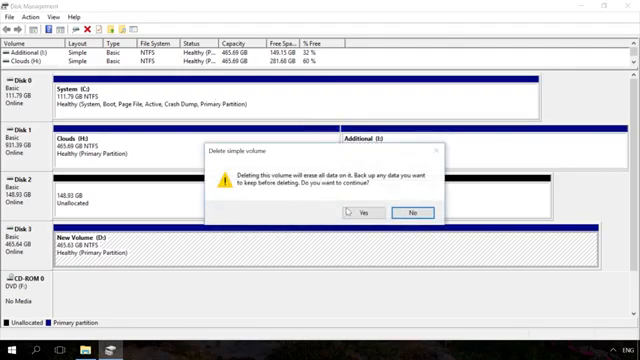
pyautogui.moveTo(358, 212)
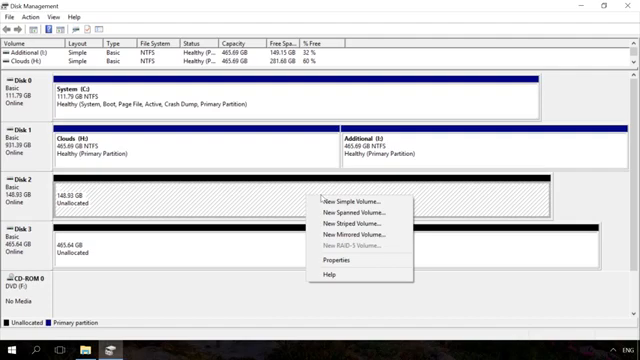
pyautogui.moveTo(347, 200)
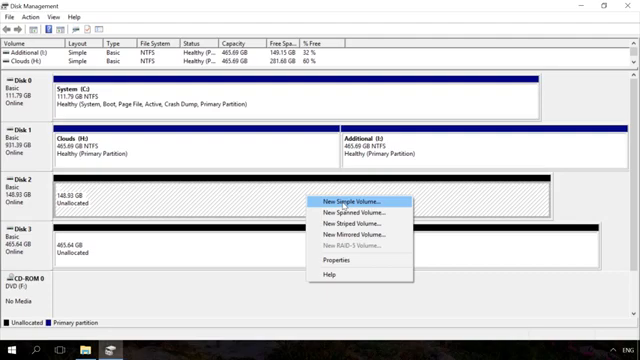
pyautogui.moveTo(360, 213)
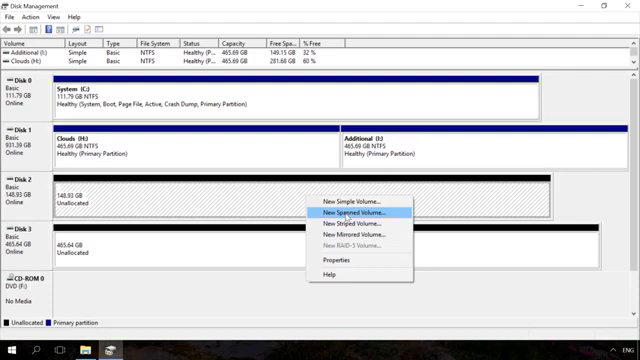
pyautogui.moveTo(360, 221)
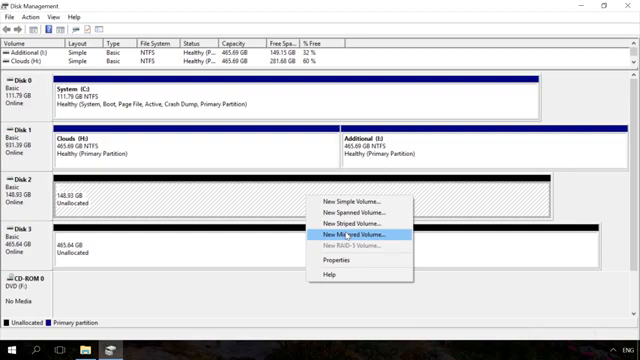
pyautogui.moveTo(348, 247)
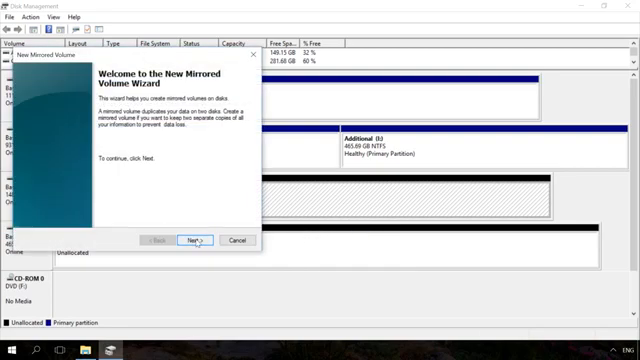
# Step: Advance the New Mirrored Volume wizard, keeping drive letter D and NTFS with label 'New Volume'
pyautogui.click(196, 240)
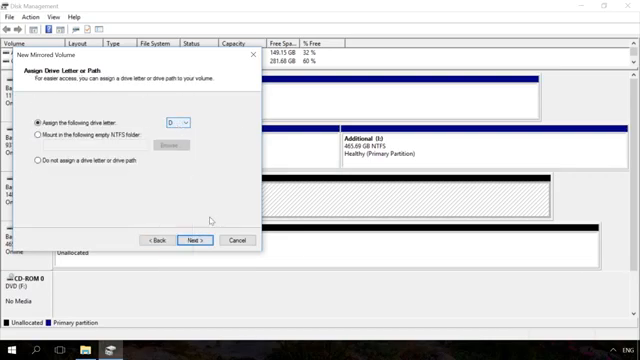
pyautogui.click(200, 212)
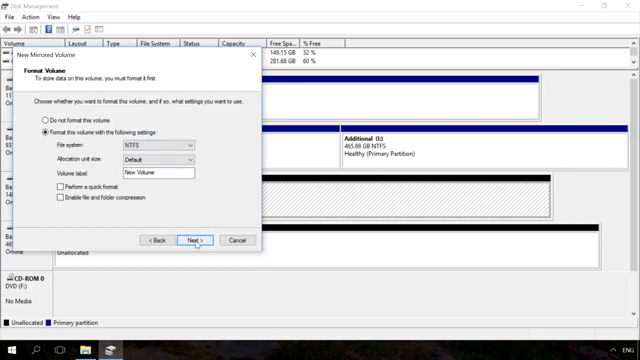
pyautogui.click(196, 211)
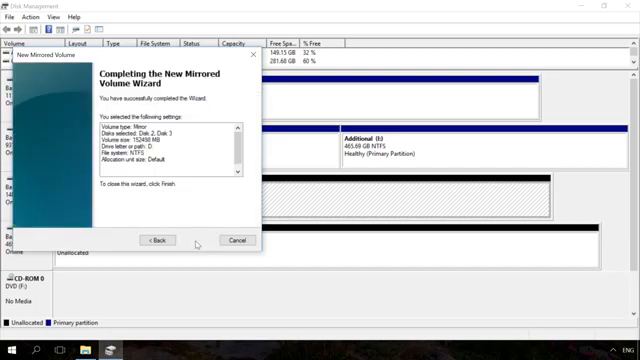